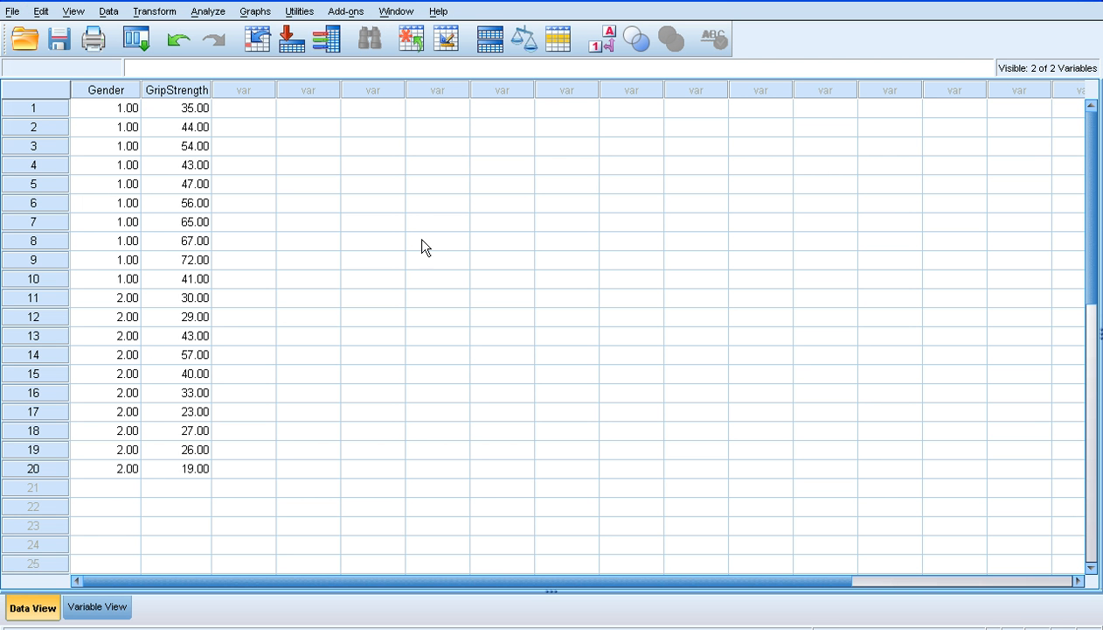
mouse_move(276, 123)
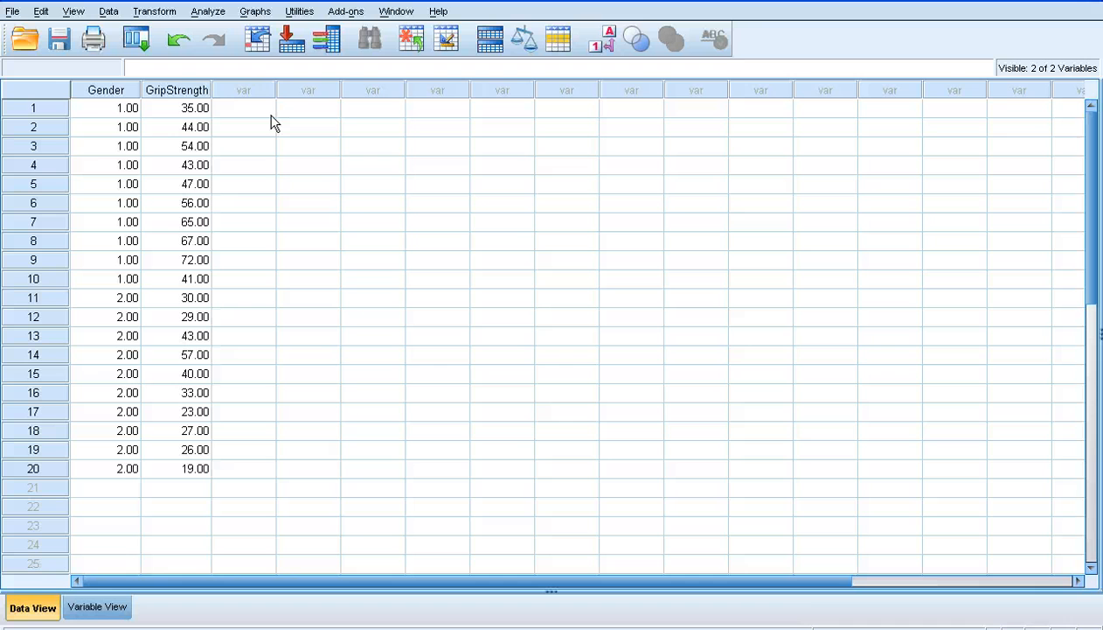
mouse_move(137, 108)
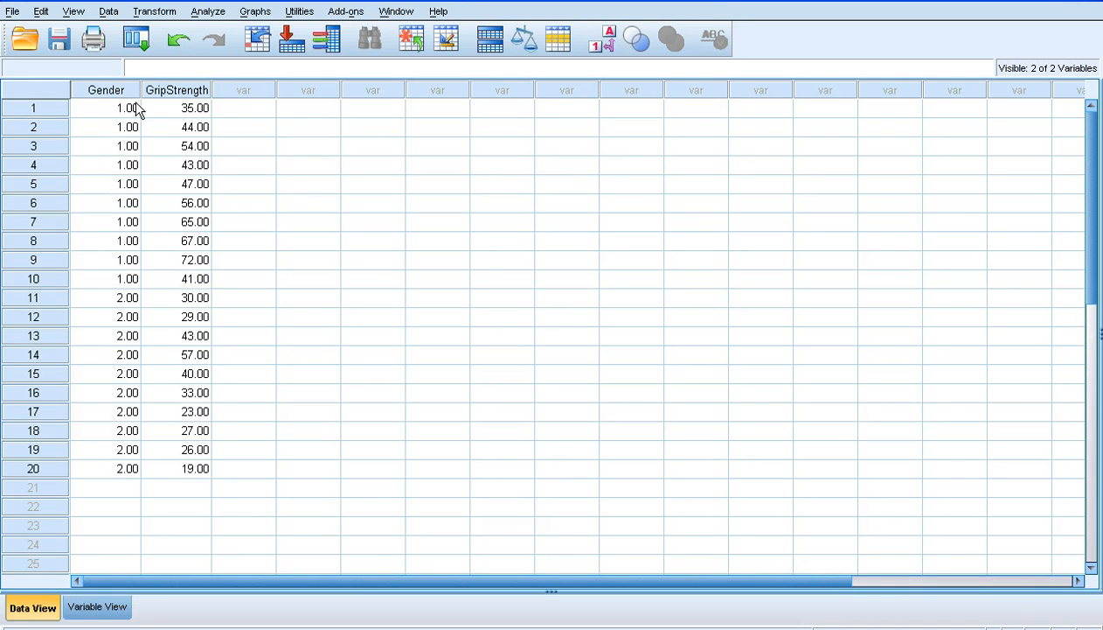
mouse_move(128, 411)
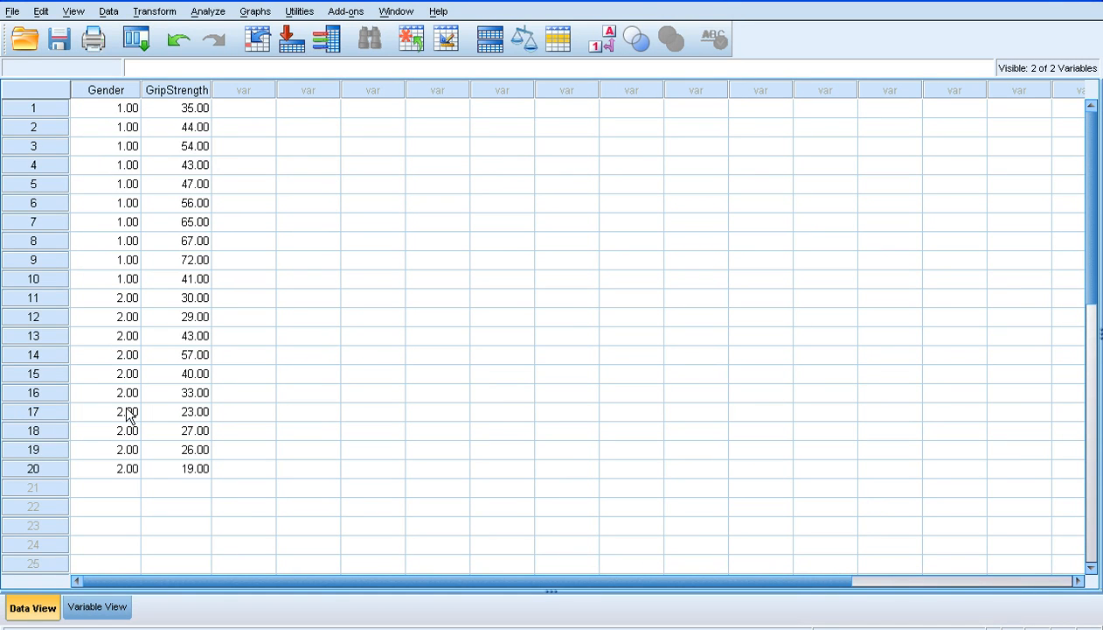
mouse_move(190, 166)
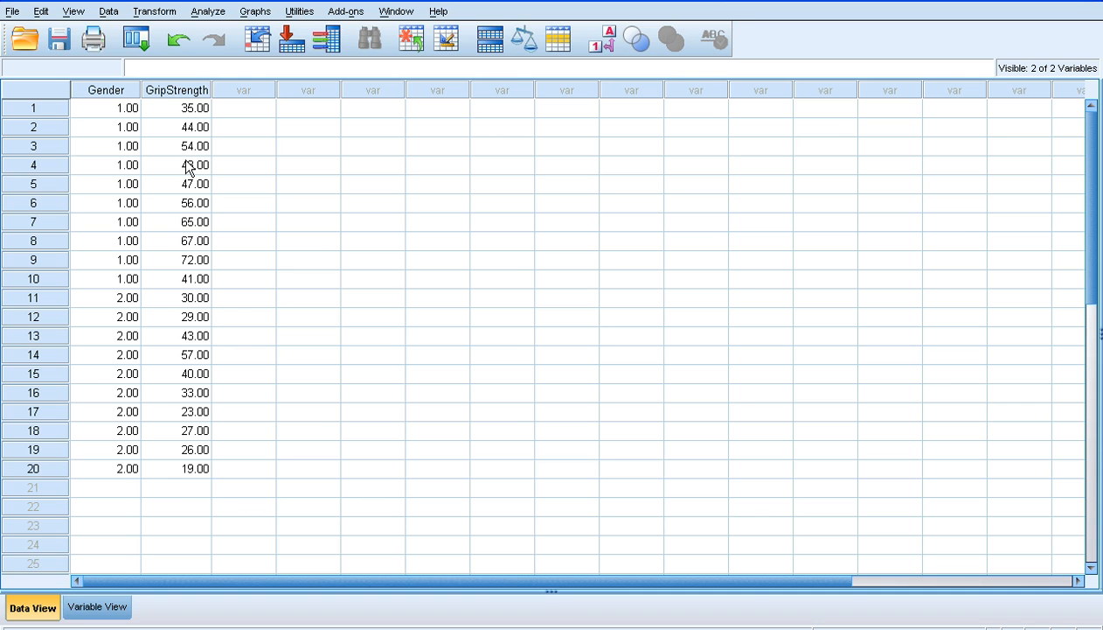
mouse_move(130, 231)
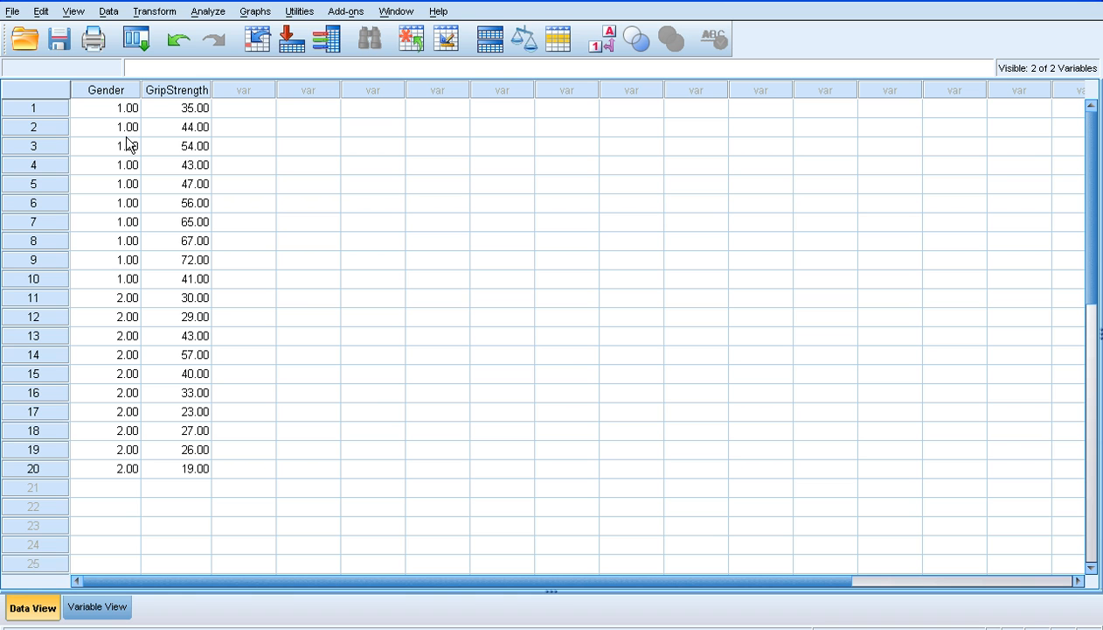
mouse_move(119, 304)
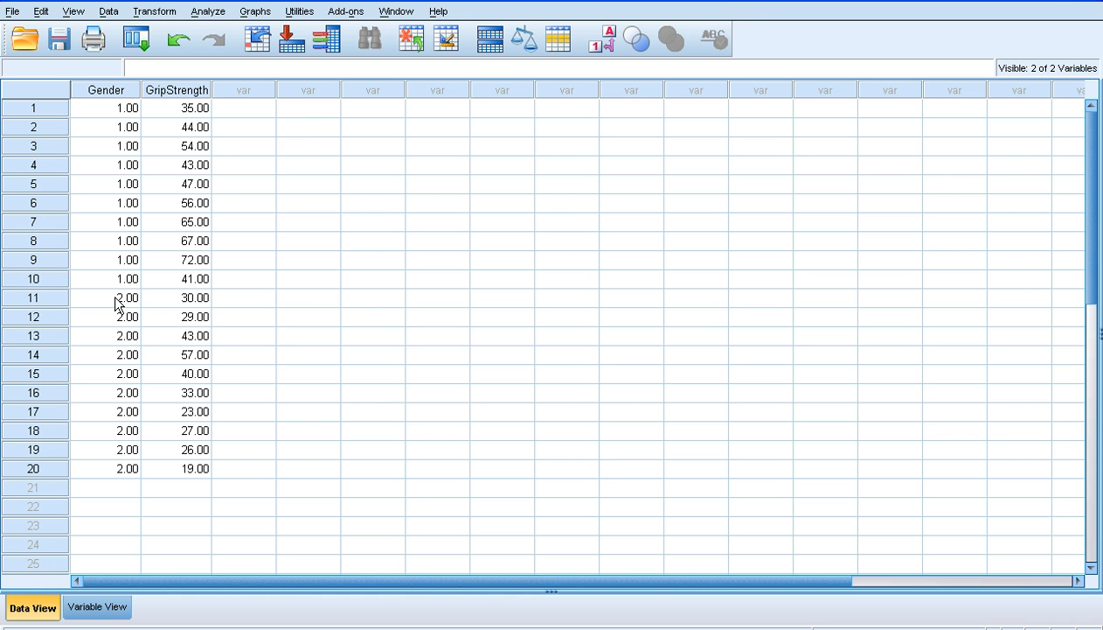
mouse_move(122, 375)
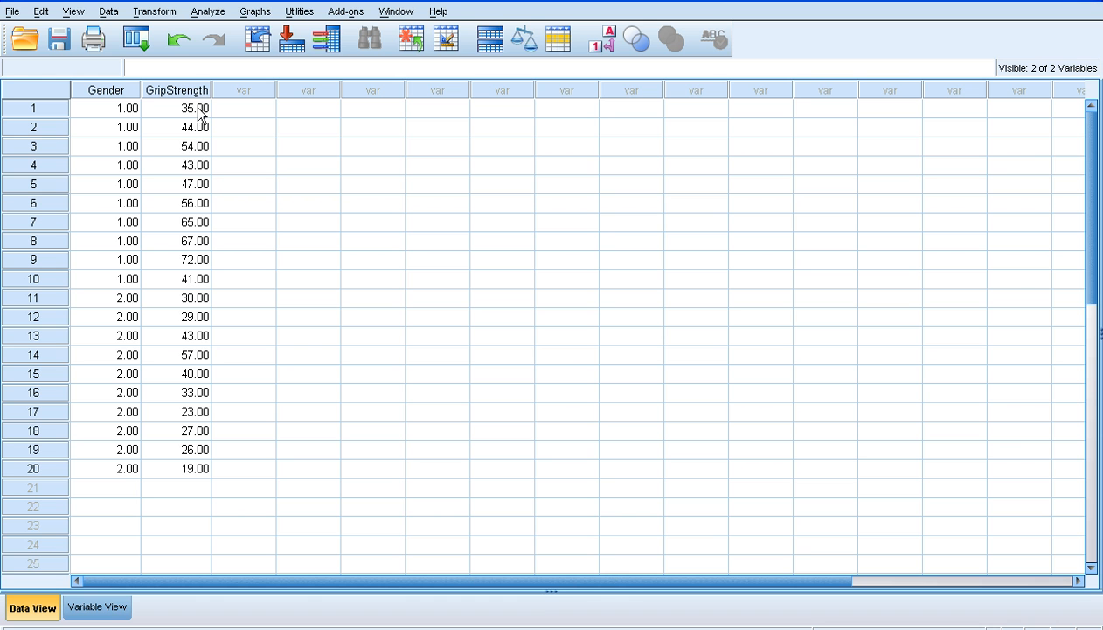
mouse_move(199, 289)
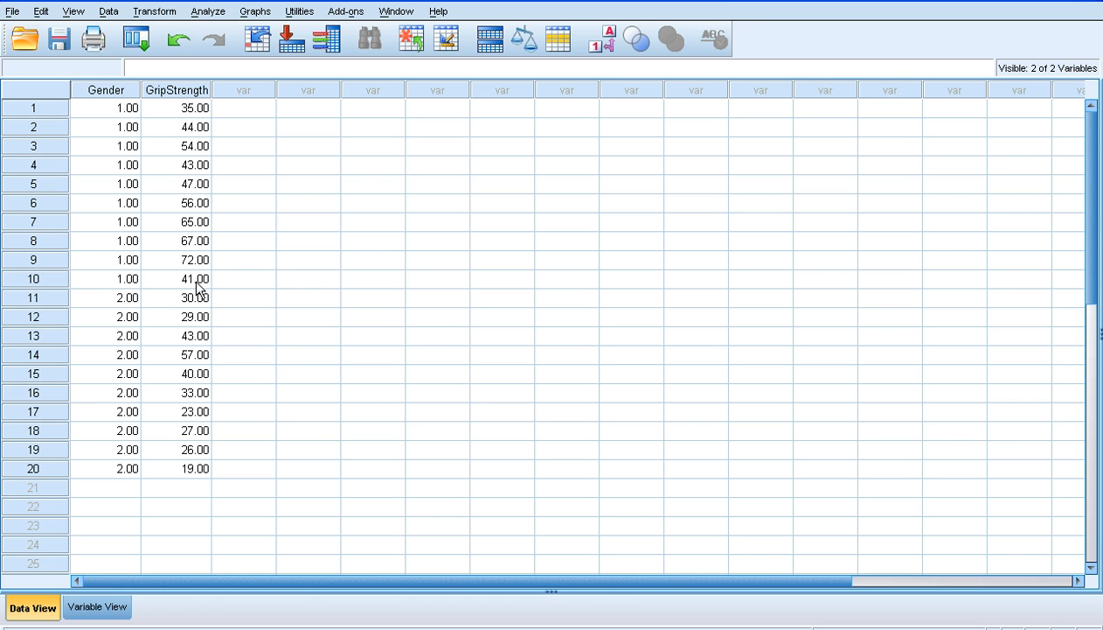
mouse_move(98, 606)
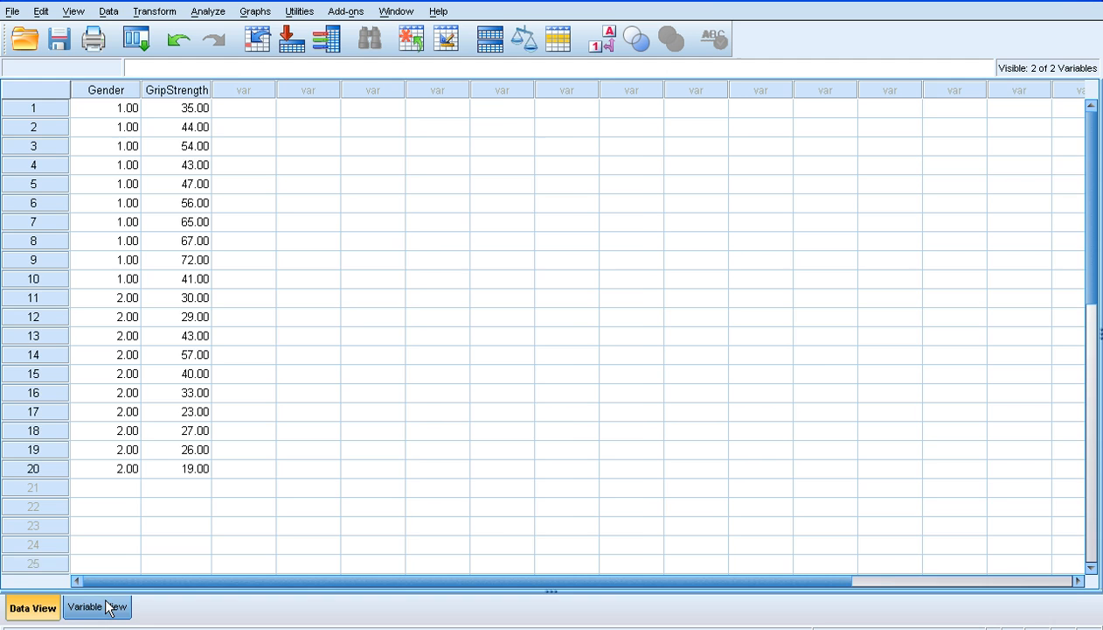
- Set Gender's measure to Nominal and GripStrength's to Scale in Variable View, then return to the data grid
click(98, 607)
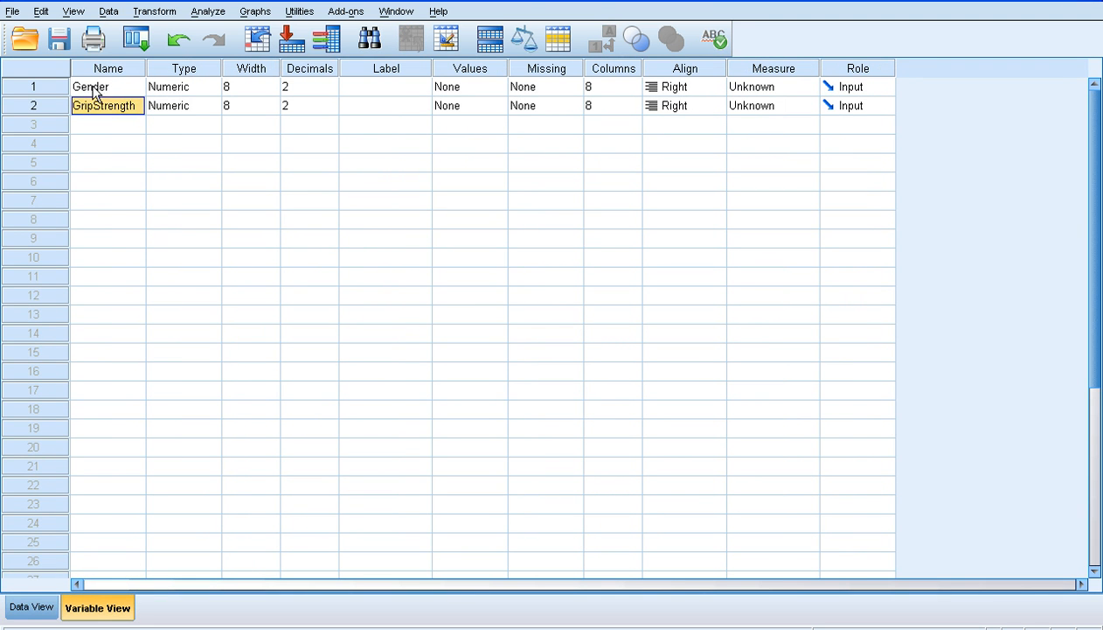
mouse_move(110, 95)
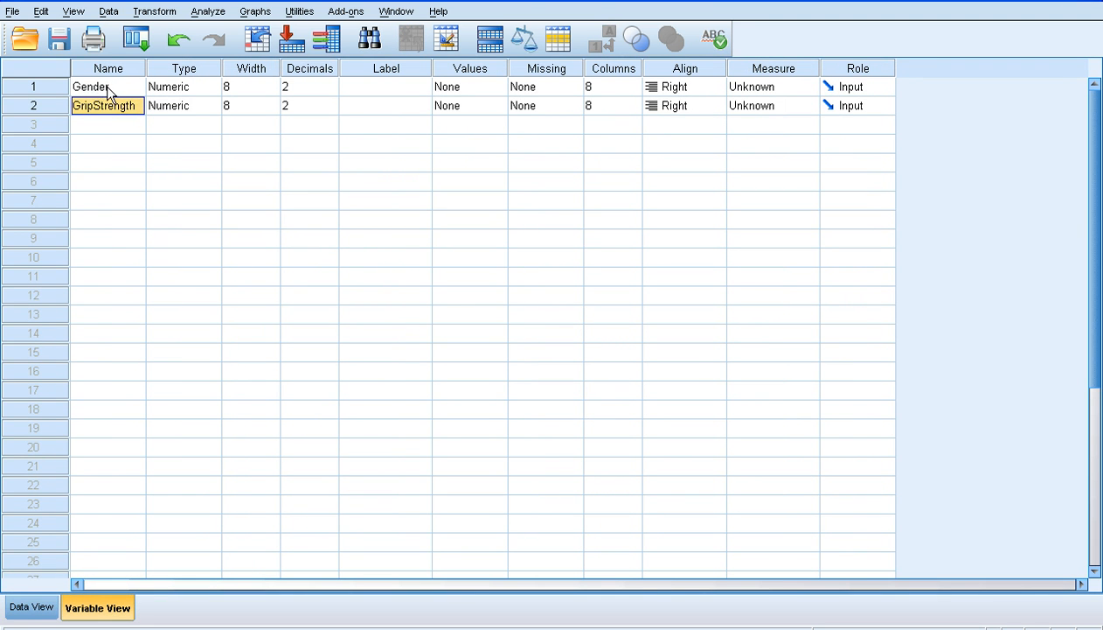
mouse_move(119, 115)
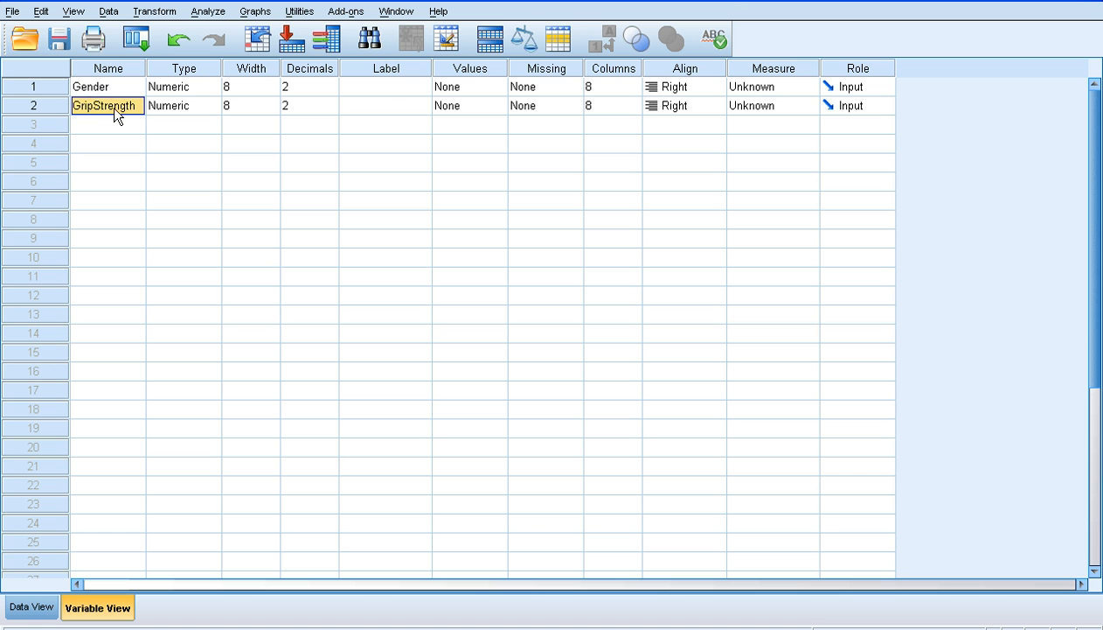
mouse_move(778, 94)
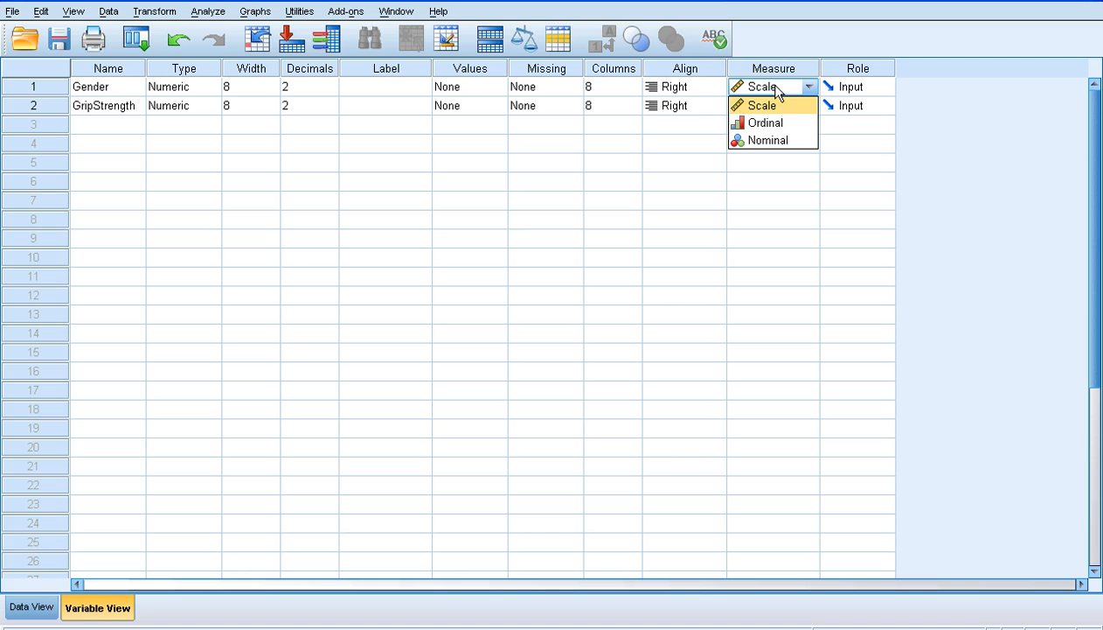
mouse_move(776, 144)
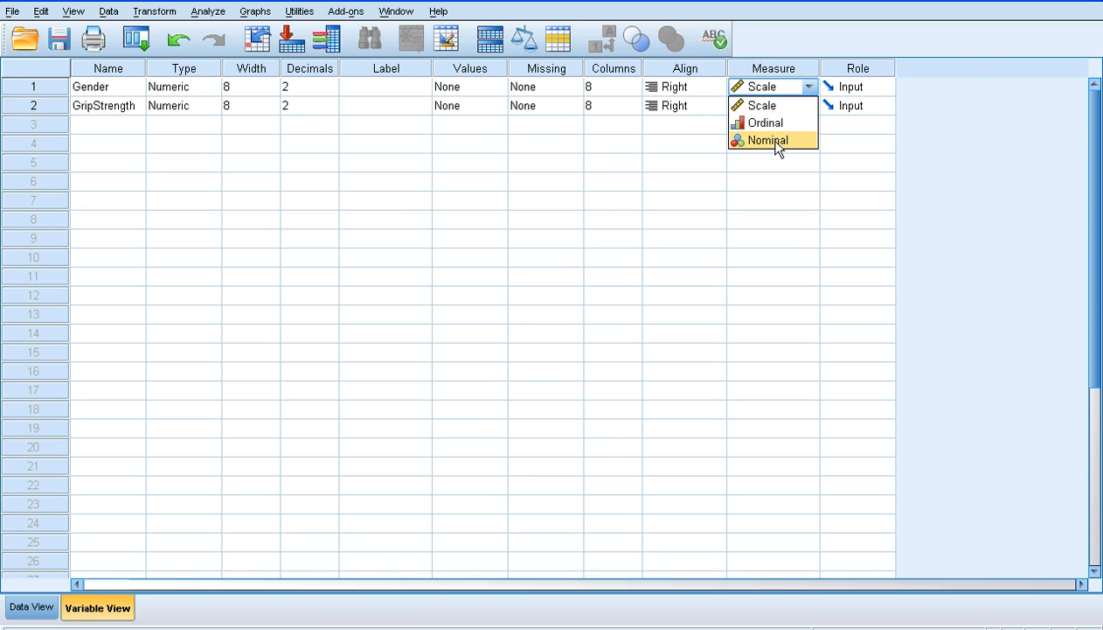
click(766, 140)
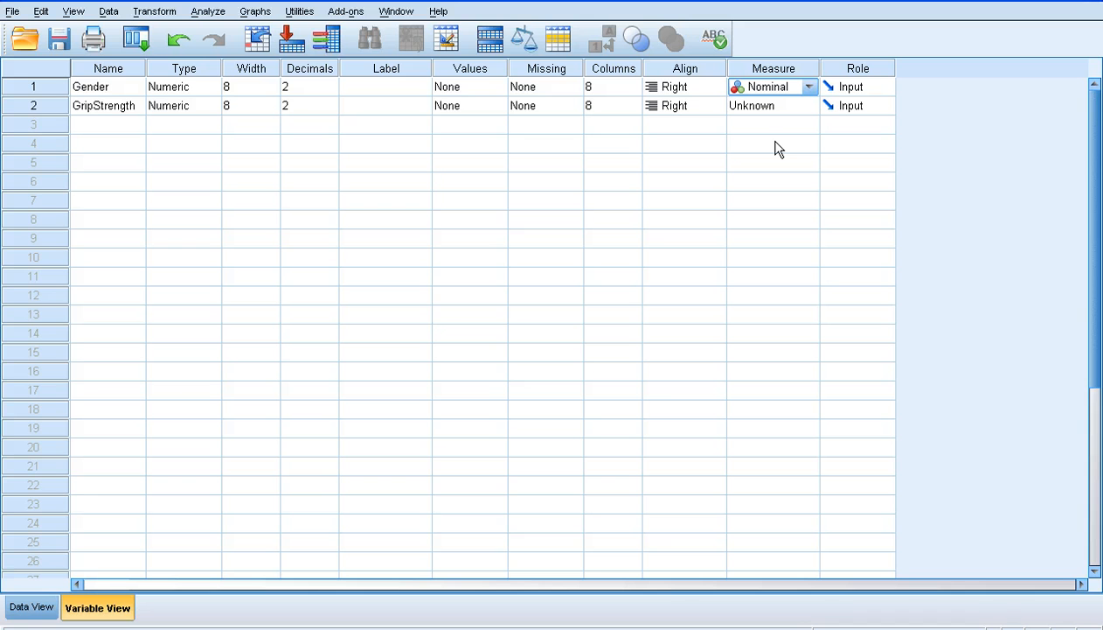
mouse_move(778, 115)
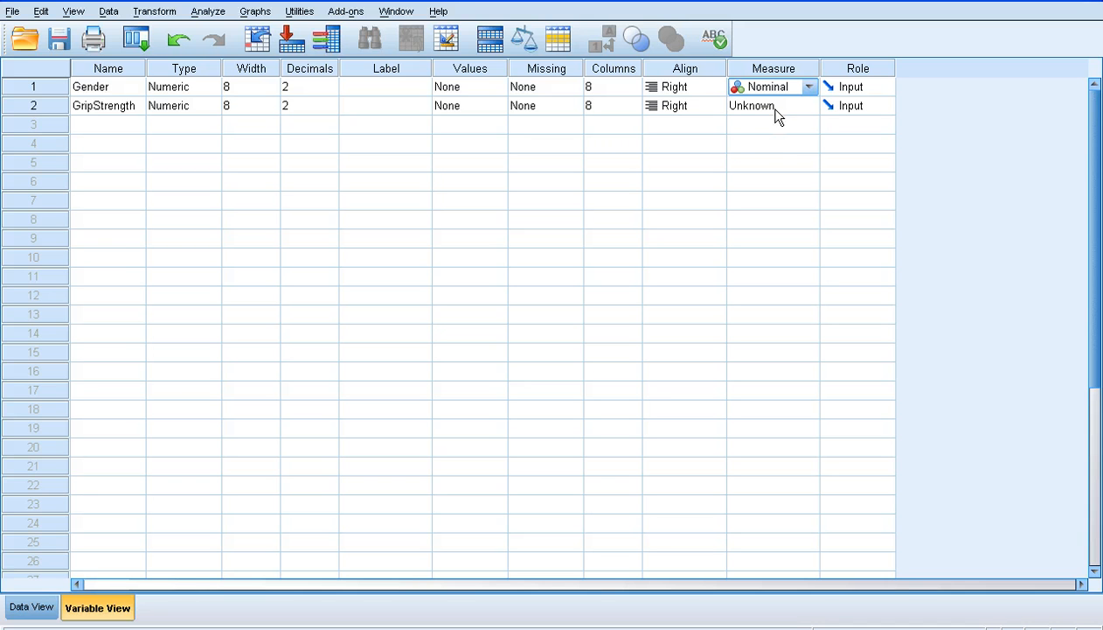
click(760, 105)
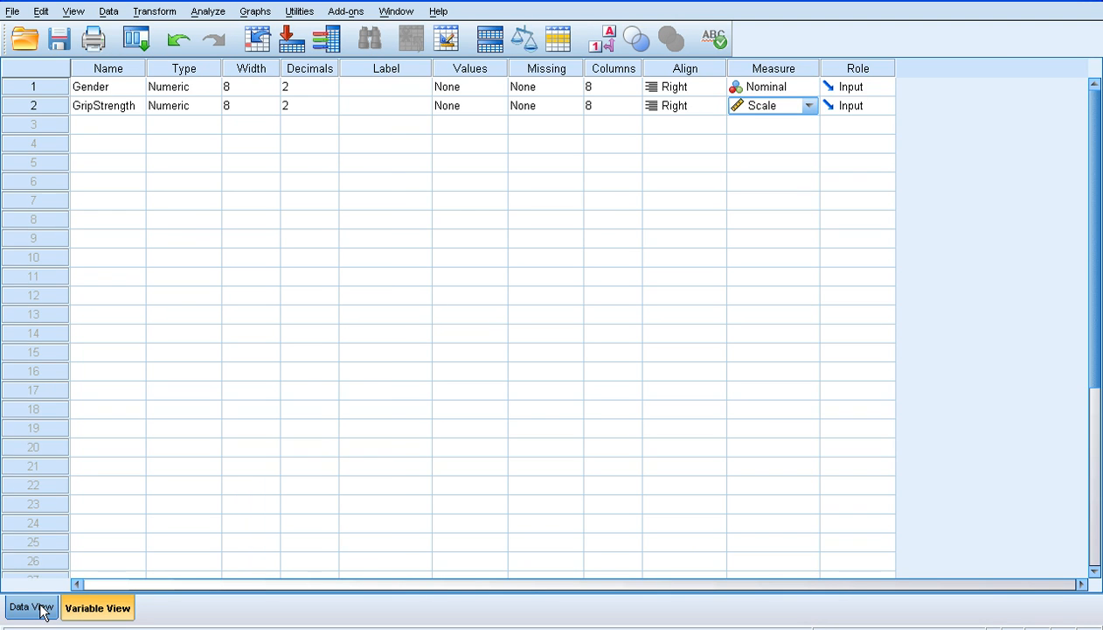
click(32, 607)
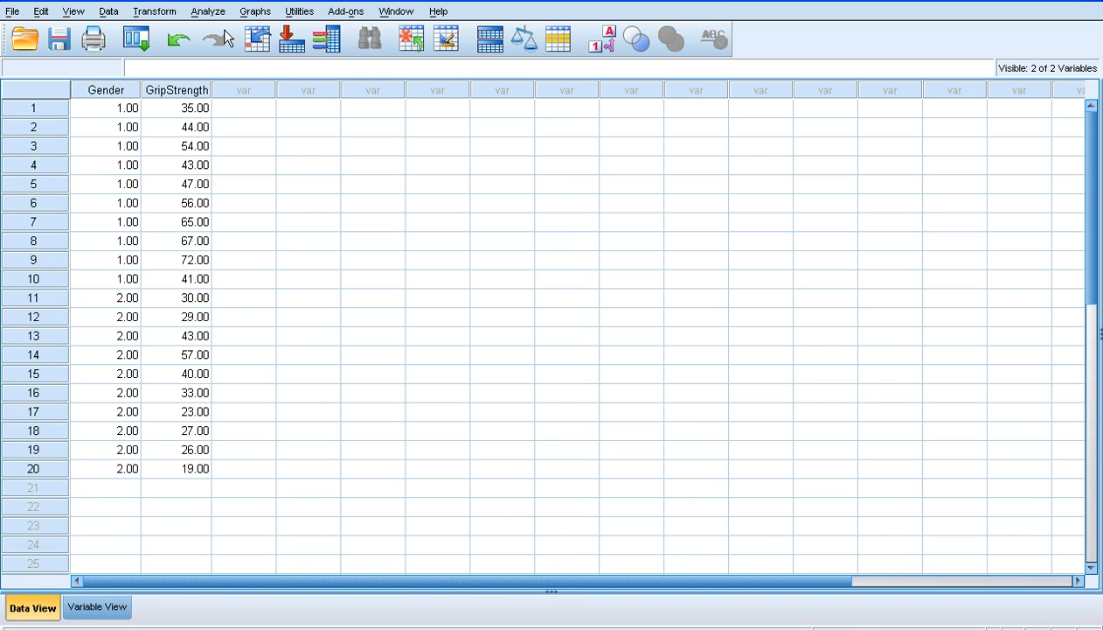
- Start an Independent-Samples T Test with Gender as the grouping variable
click(208, 11)
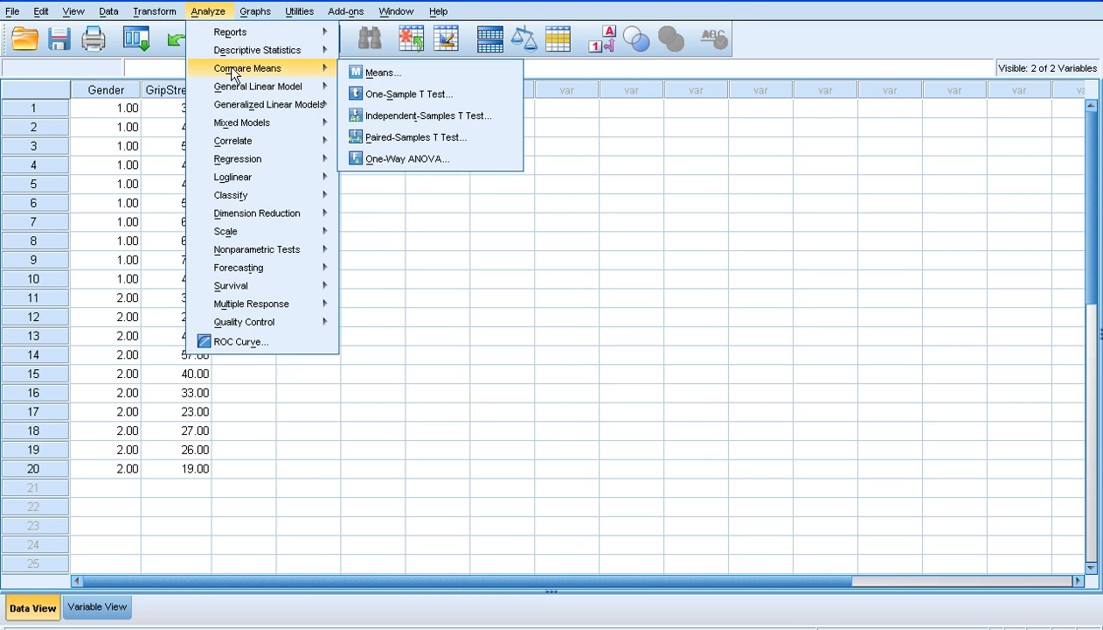
mouse_move(427, 115)
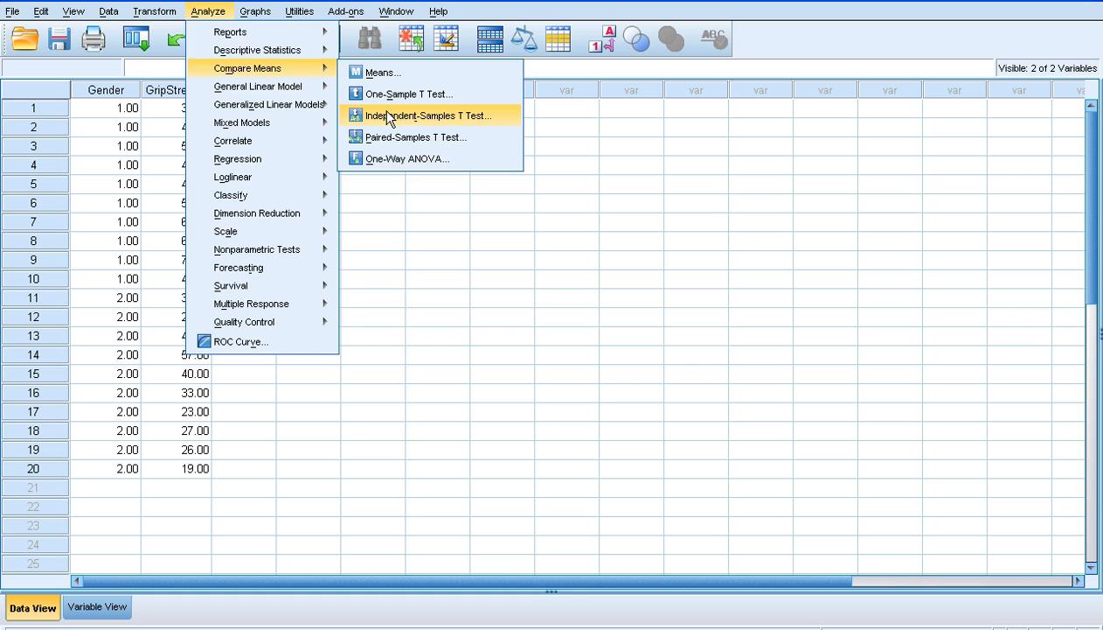
click(426, 116)
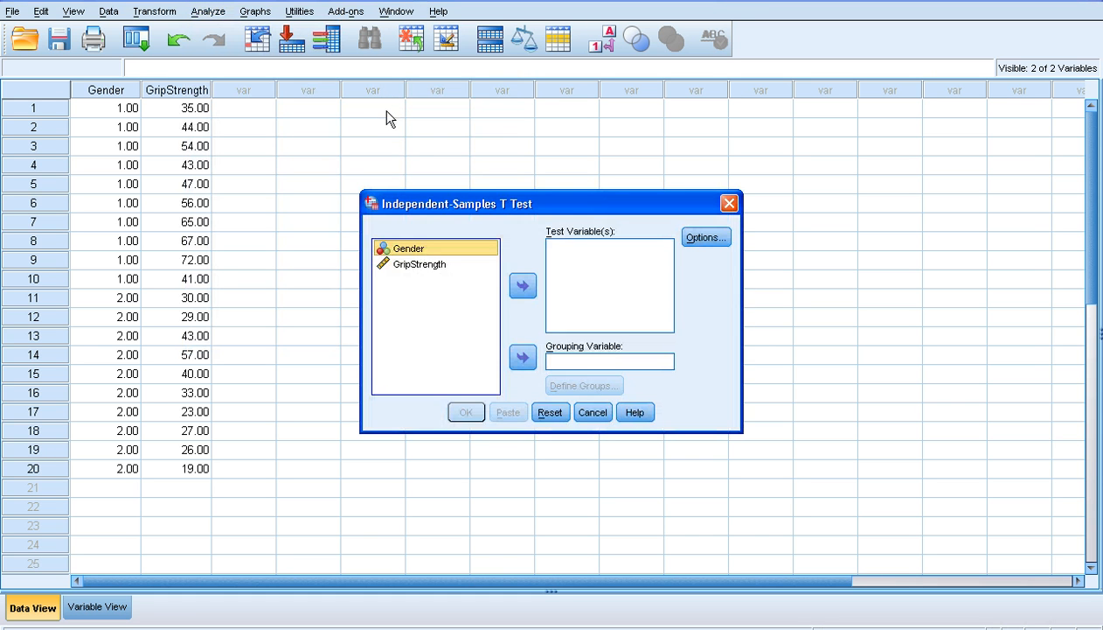
mouse_move(514, 376)
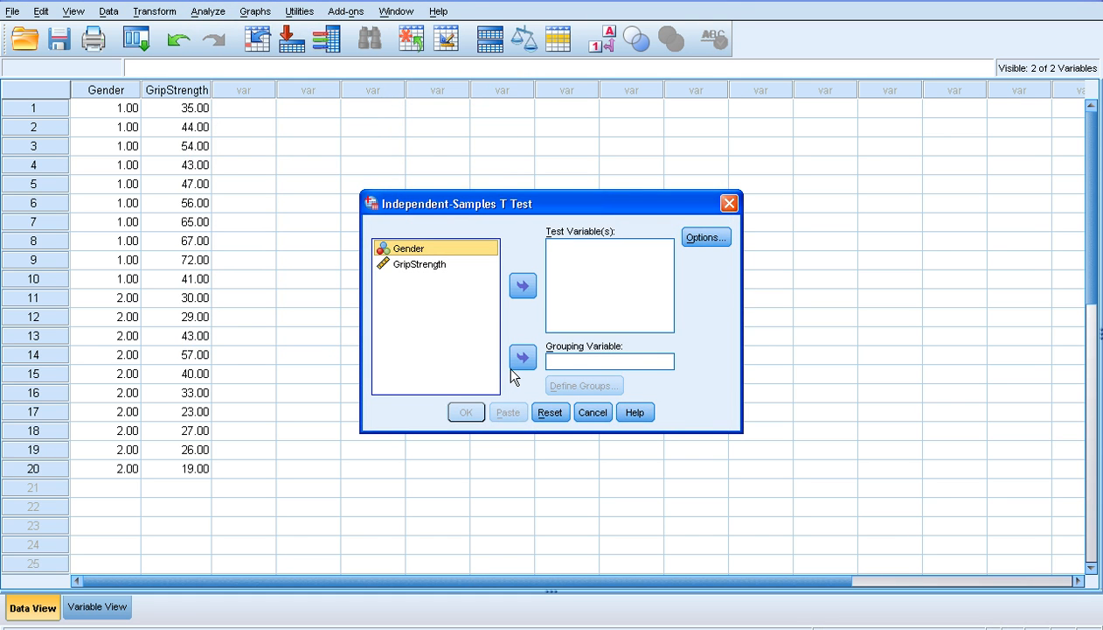
click(521, 357)
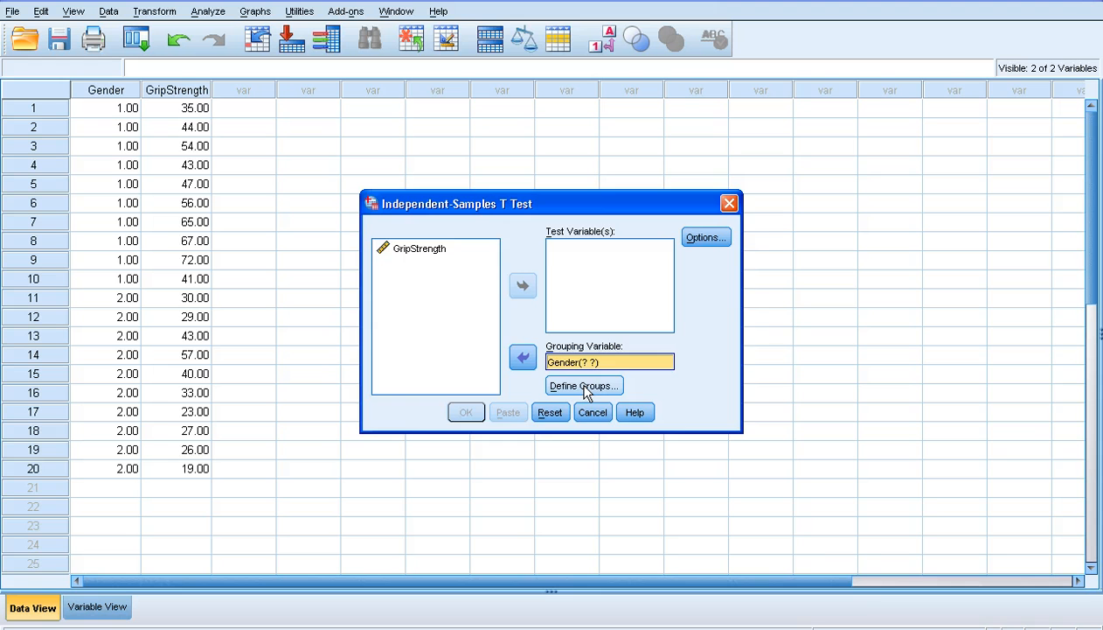
click(584, 386)
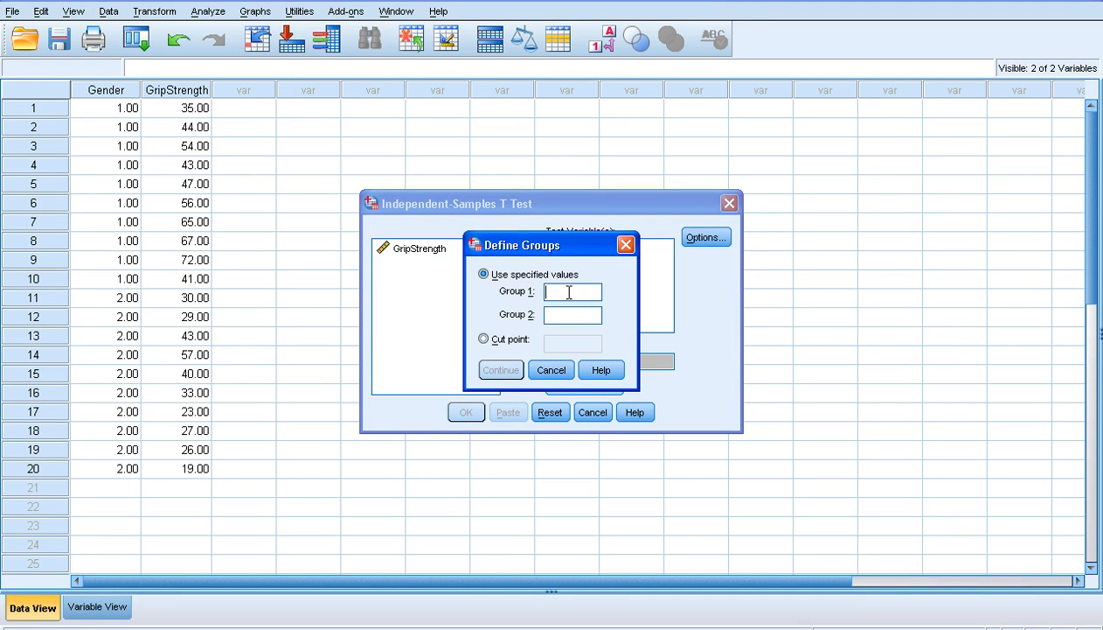
- Define the Gender groups as 1 and 2 and select GripStrength for testing
text(1)
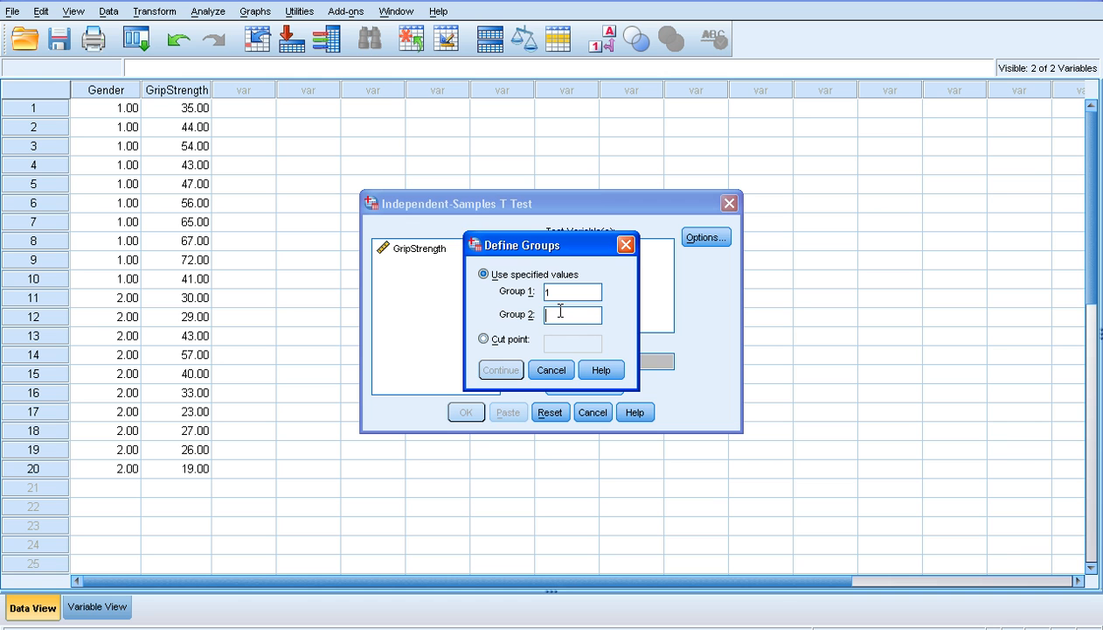
click(500, 369)
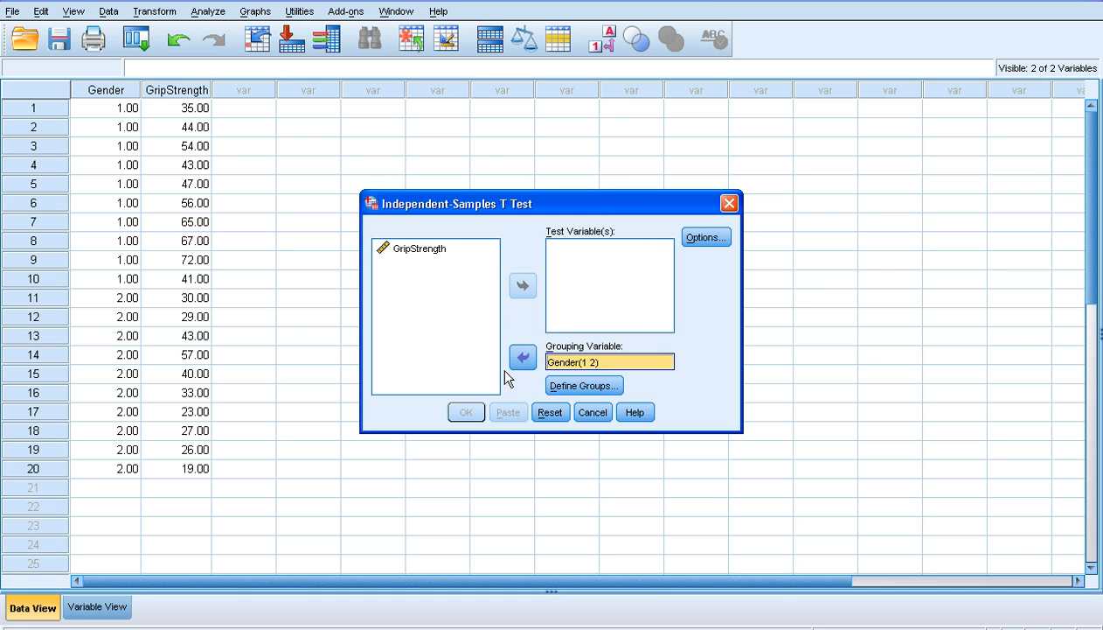
click(419, 248)
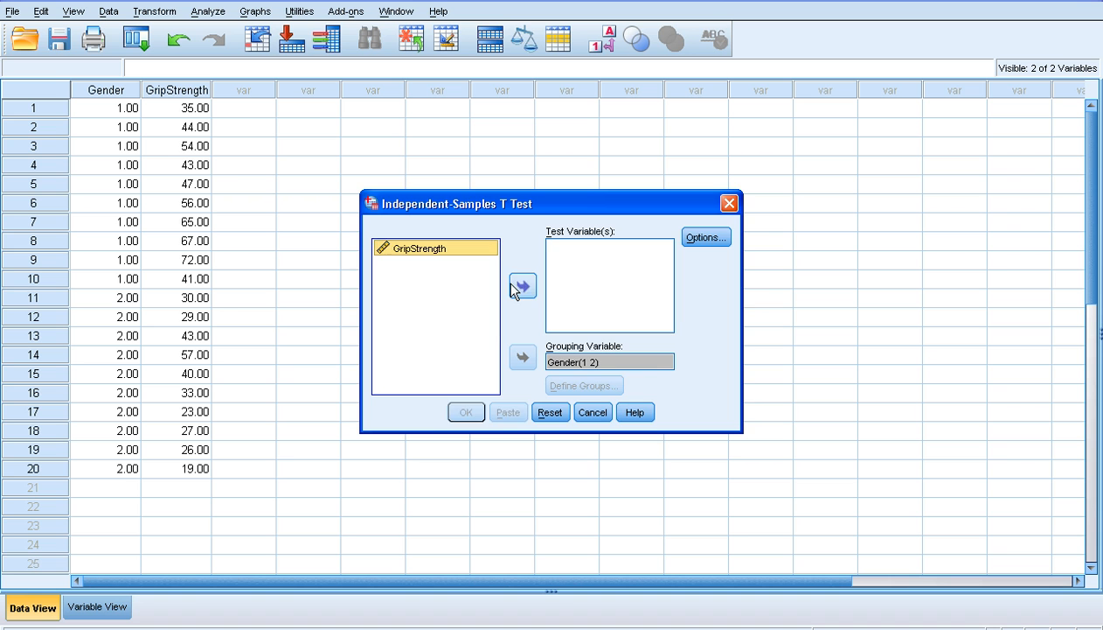
- Review the t-test Options with the 95% confidence interval setting
click(705, 238)
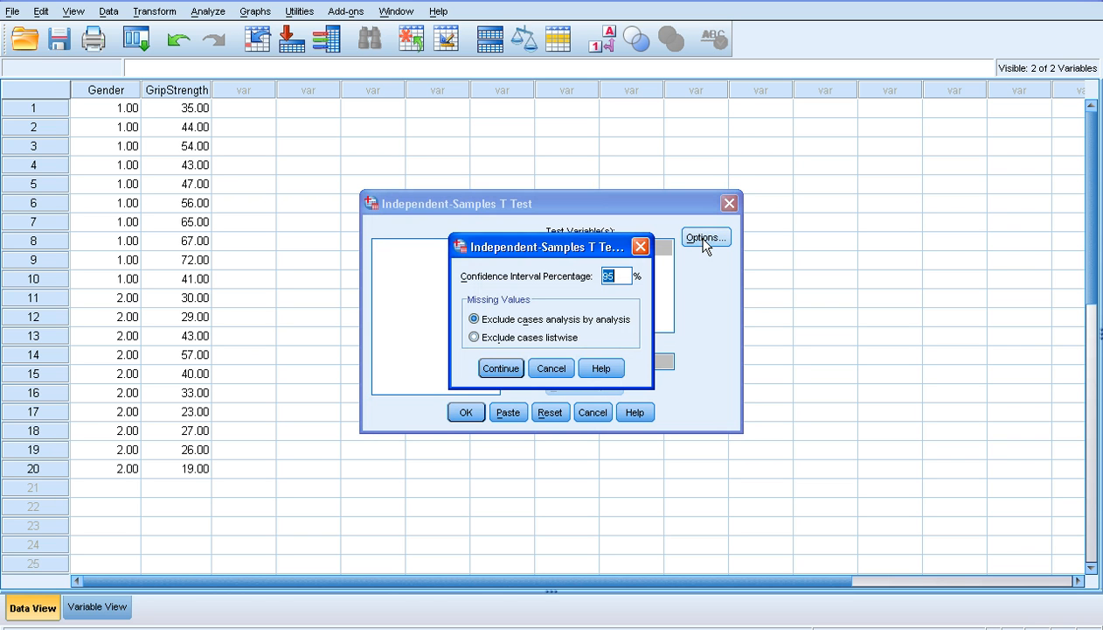
mouse_move(612, 269)
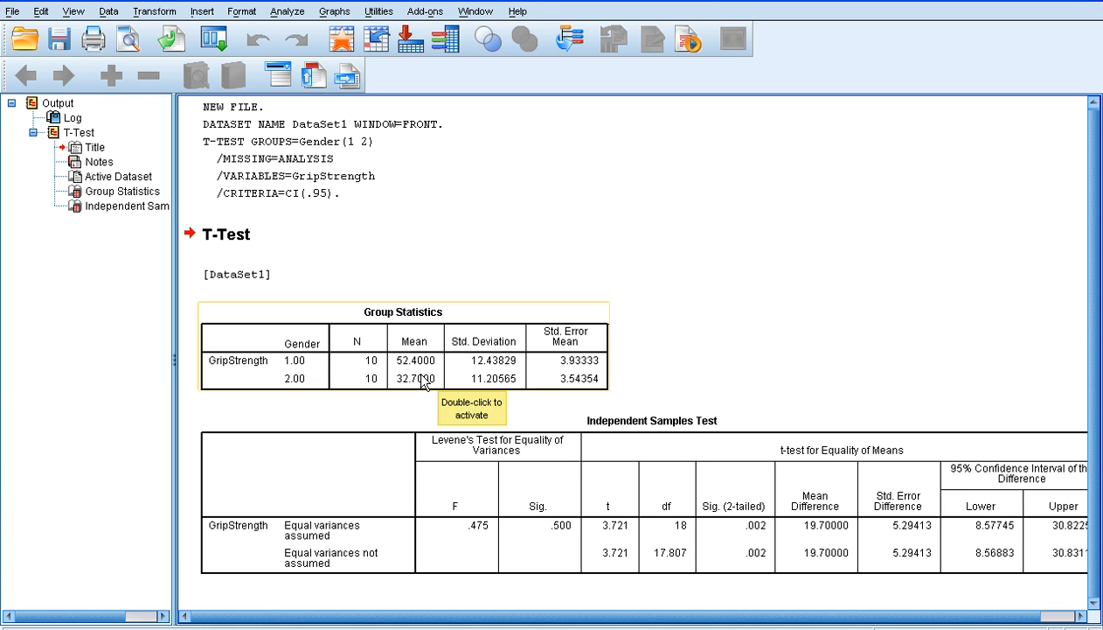
mouse_move(533, 360)
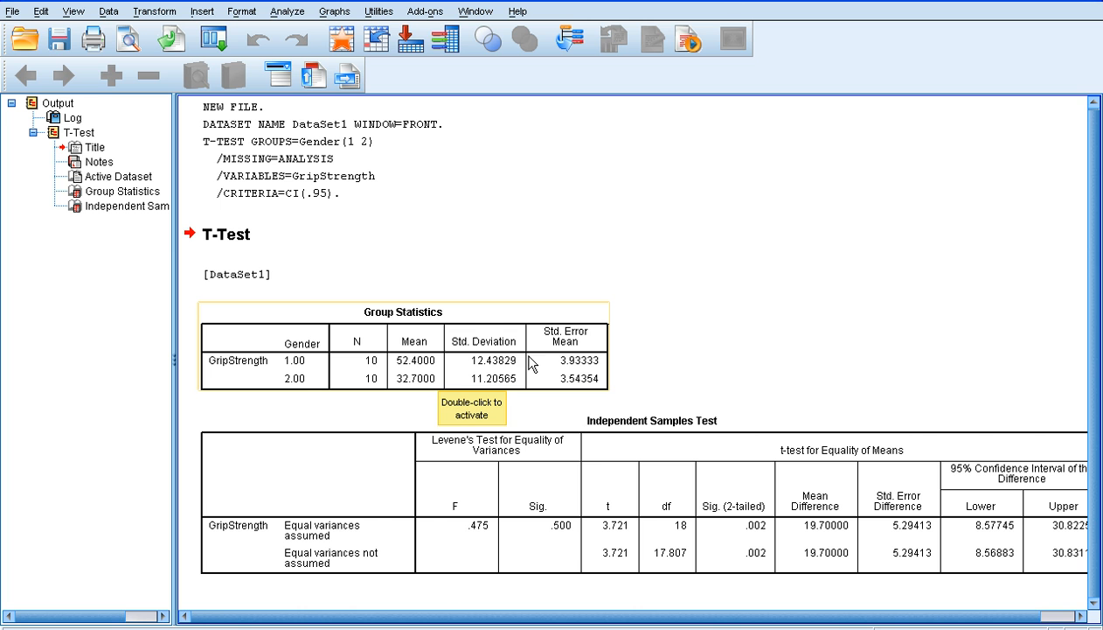
mouse_move(540, 370)
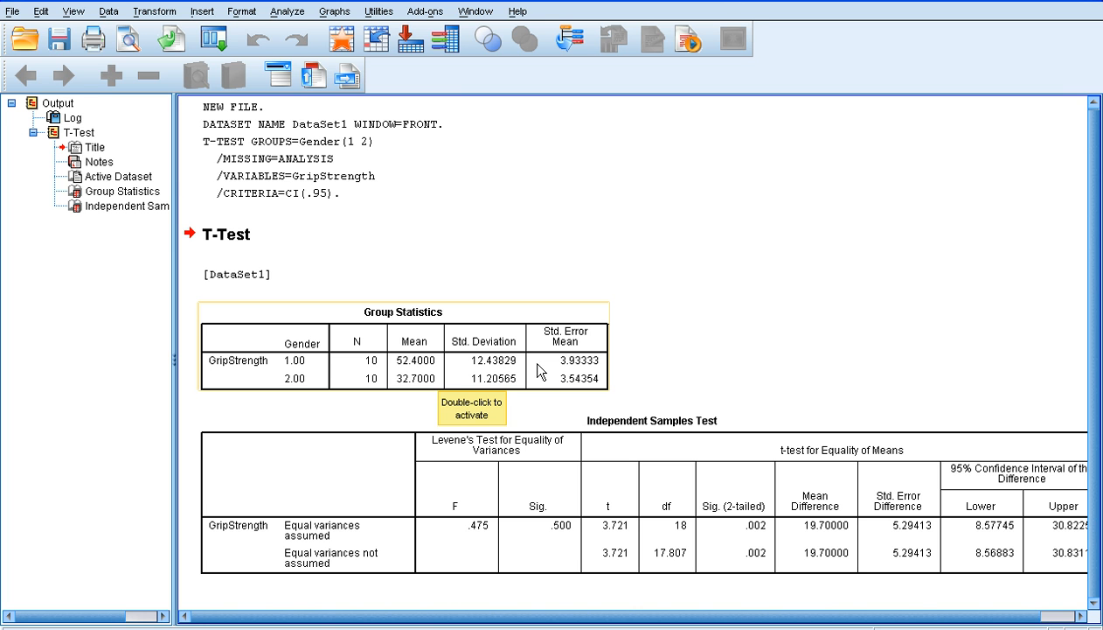
mouse_move(977, 477)
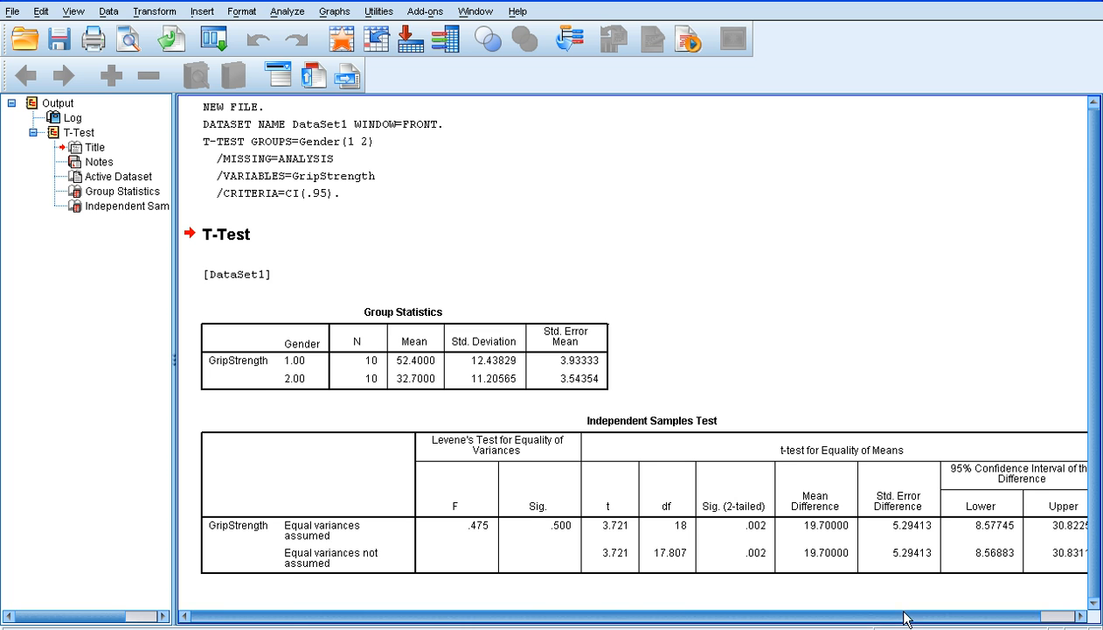
scroll(right, 3)
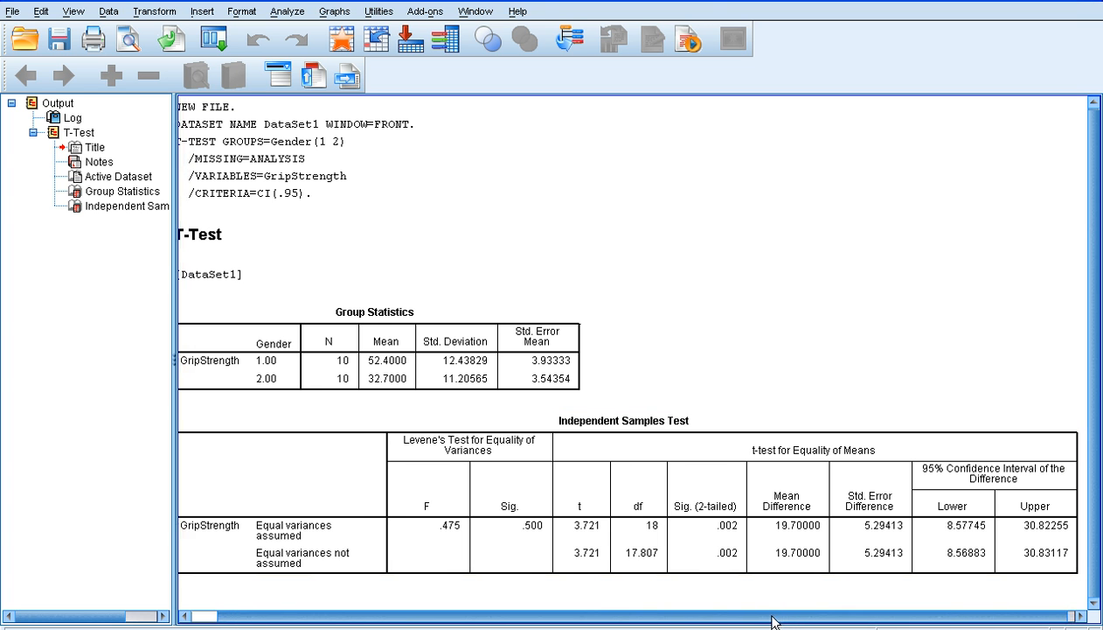
scroll(left, 3)
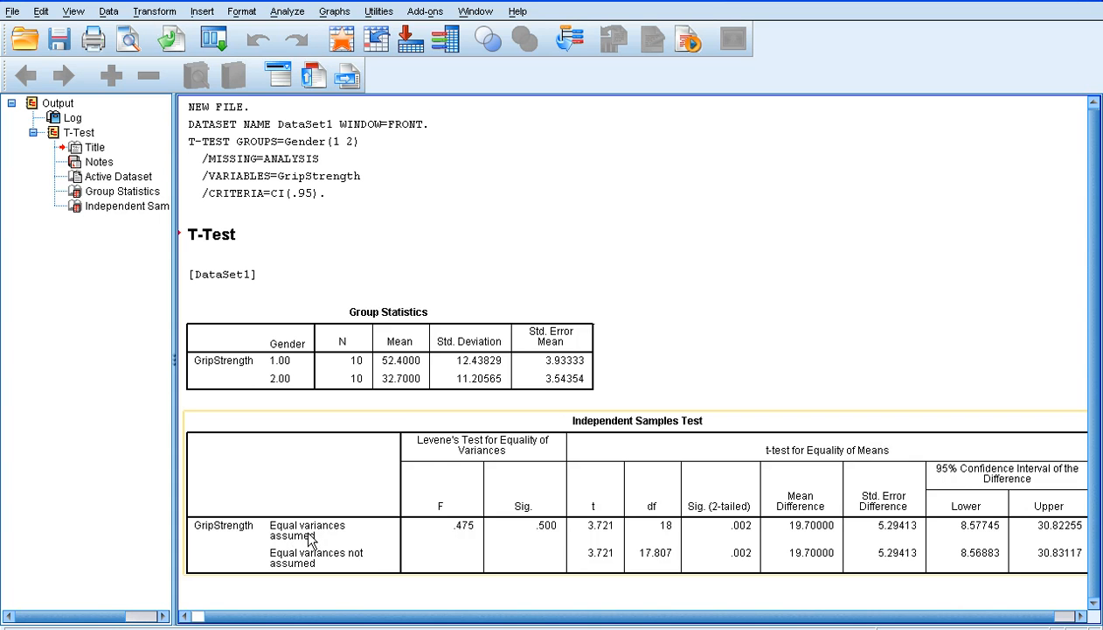
mouse_move(314, 546)
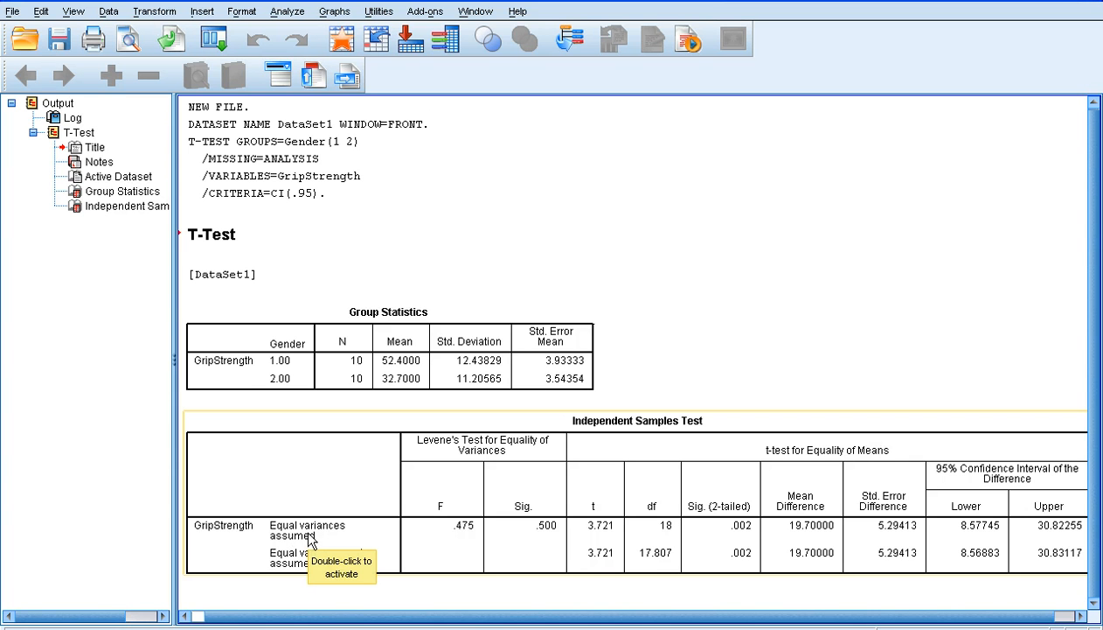
mouse_move(448, 594)
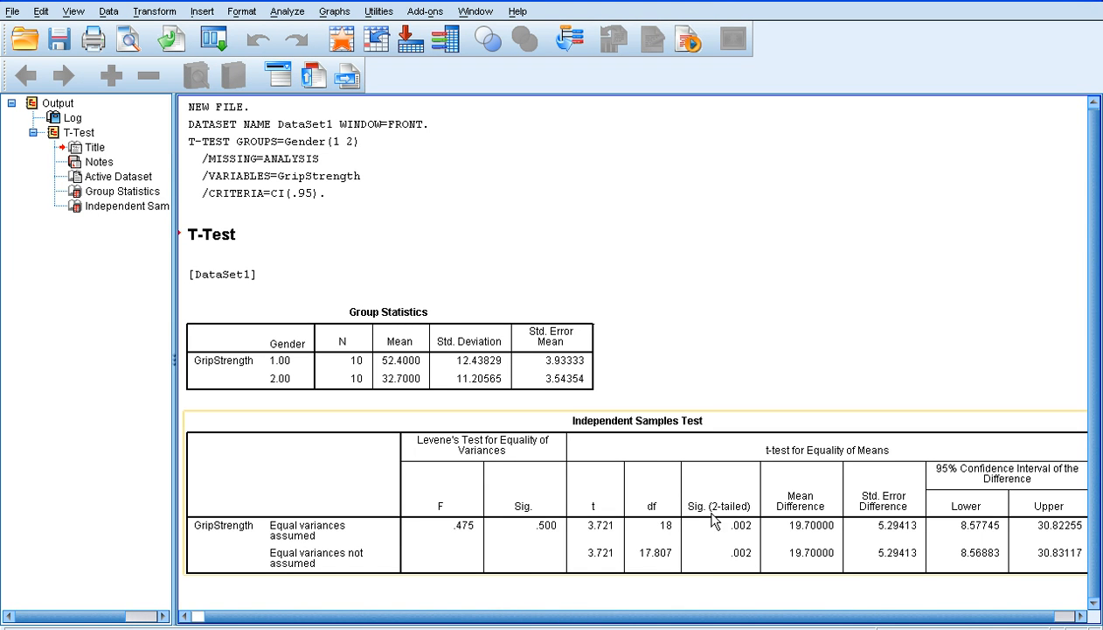
mouse_move(703, 542)
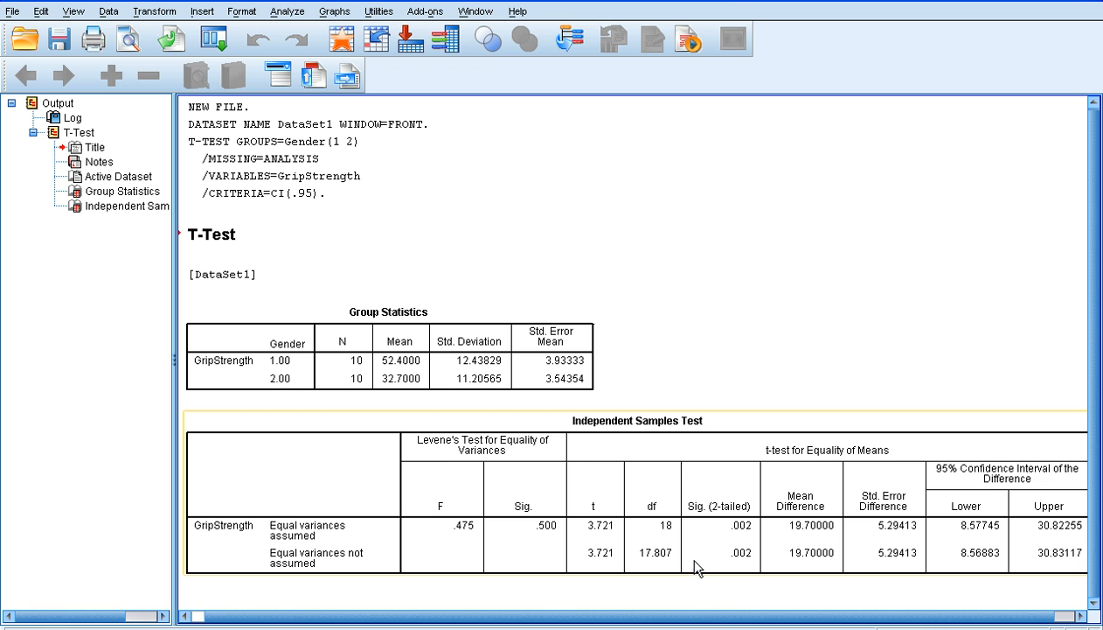
mouse_move(696, 568)
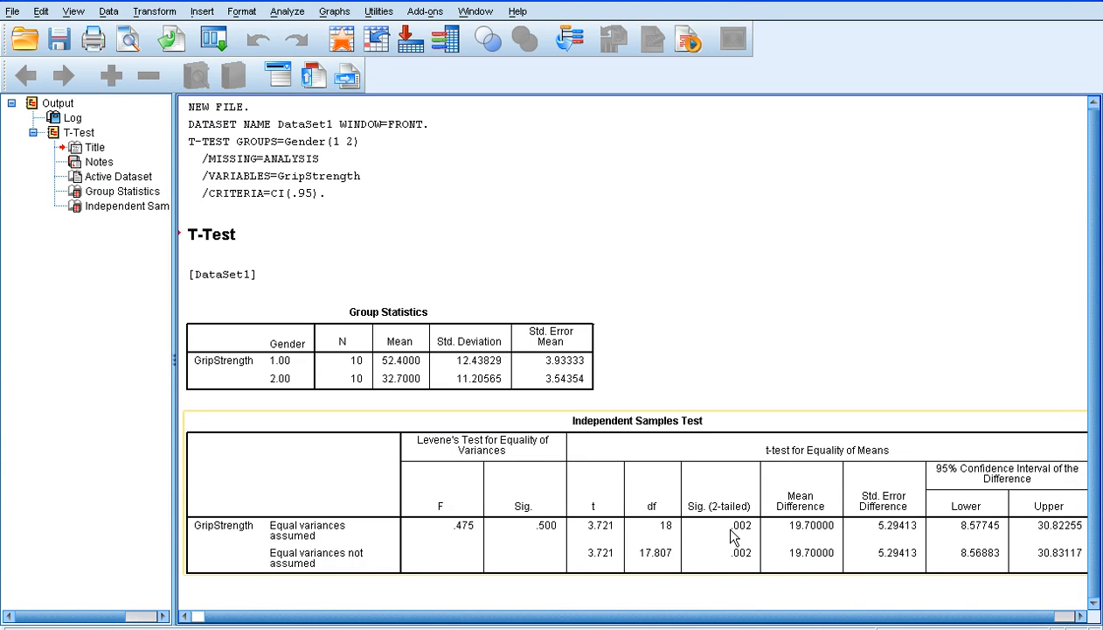
mouse_move(732, 539)
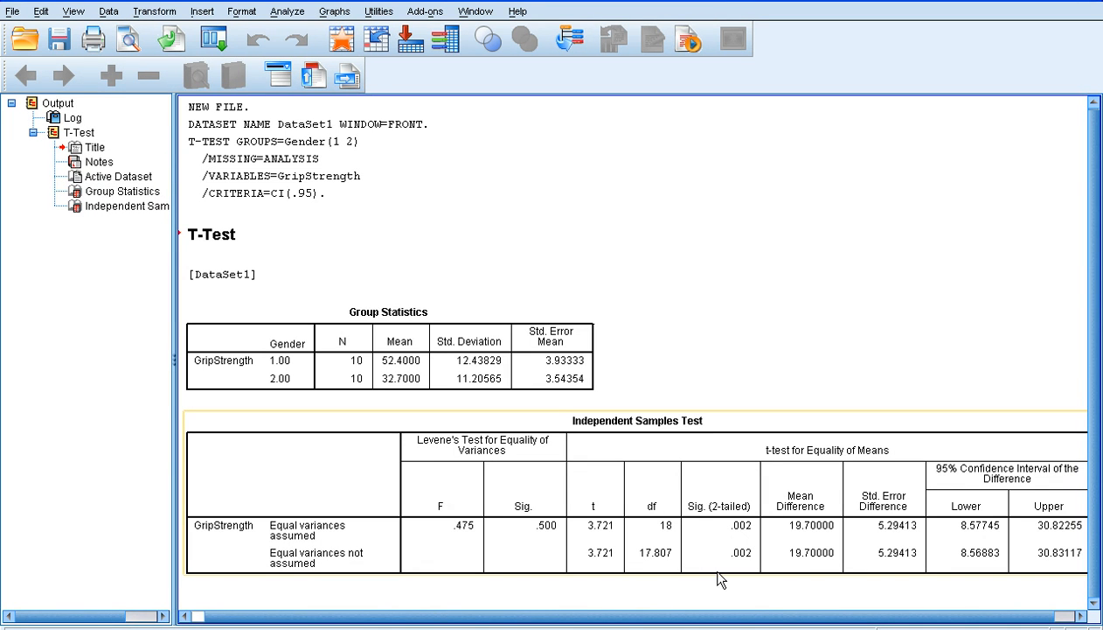
mouse_move(731, 563)
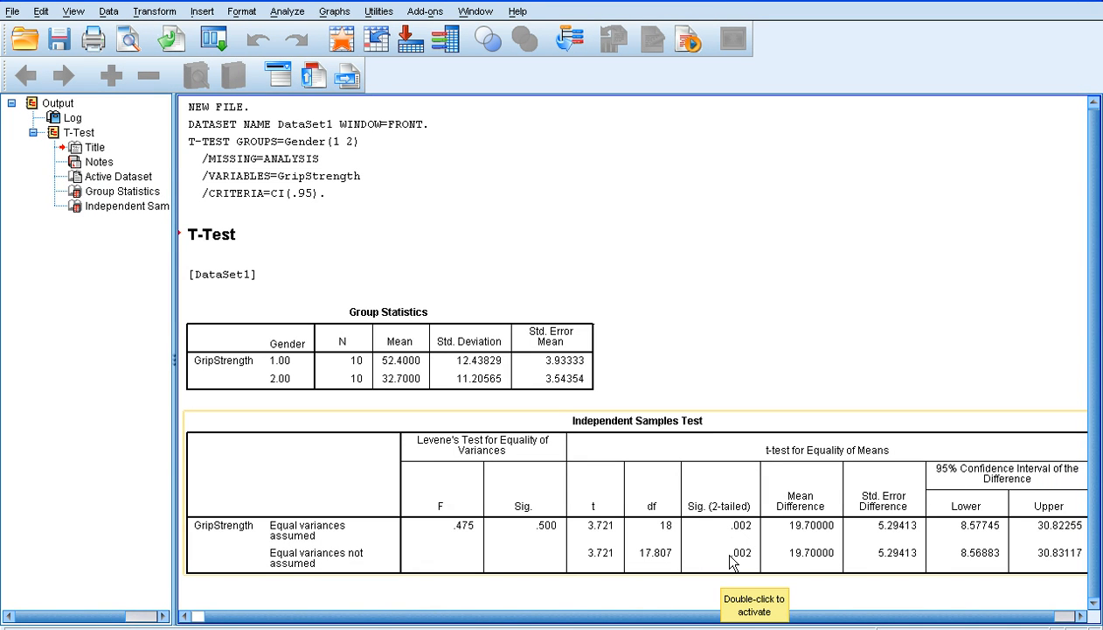
mouse_move(745, 568)
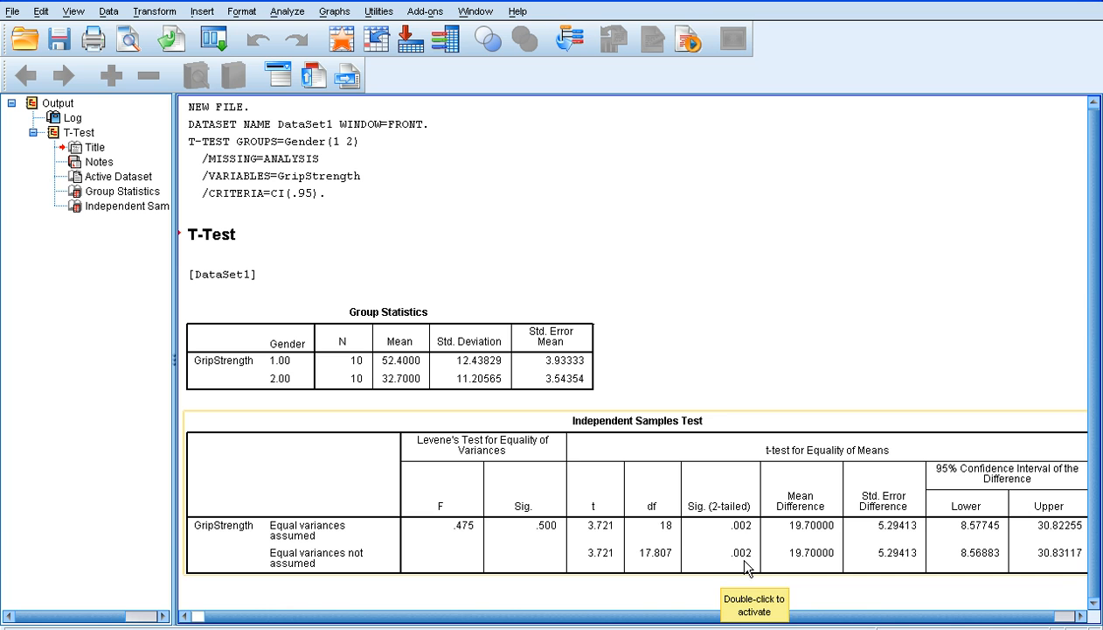
mouse_move(796, 349)
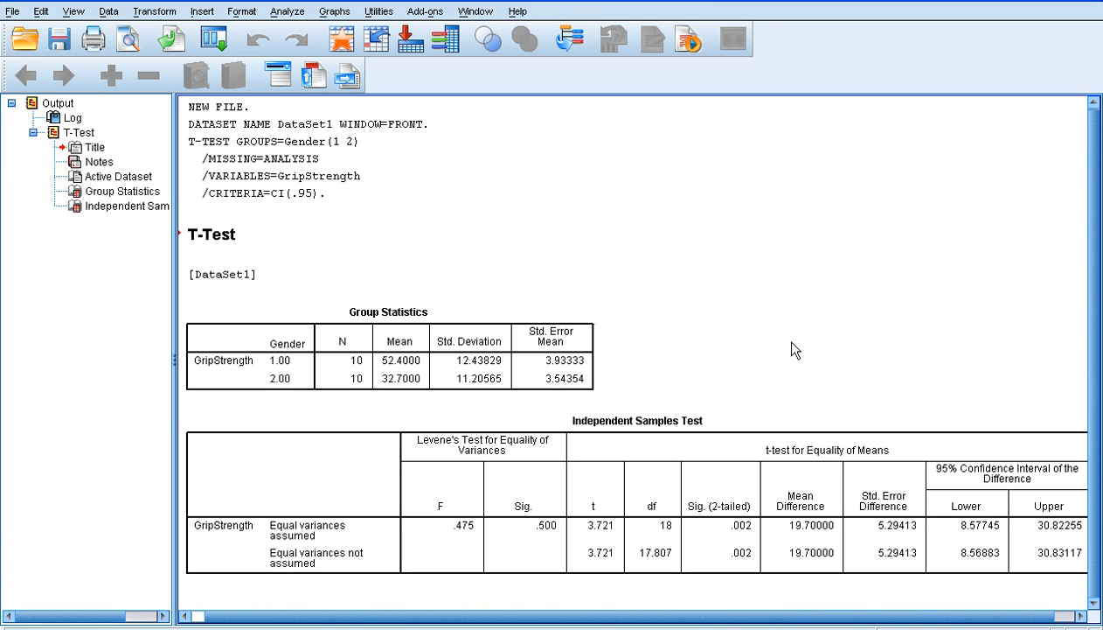